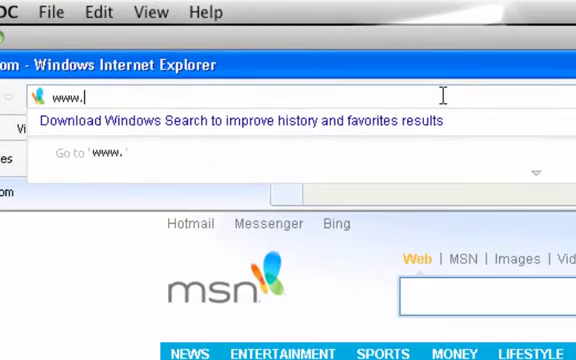
# - Go to sparkfun.com and search for 'serial to ethernet' products
pyautogui.write('http://www.sparkfun.com/')
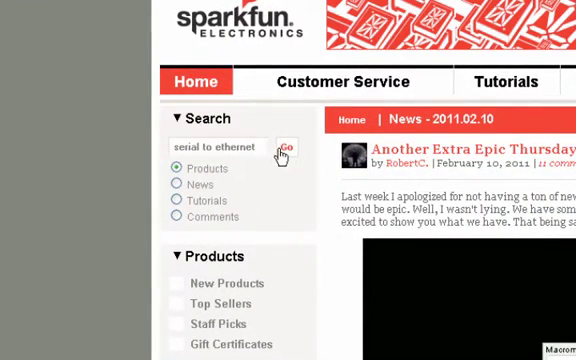
pyautogui.click(292, 146)
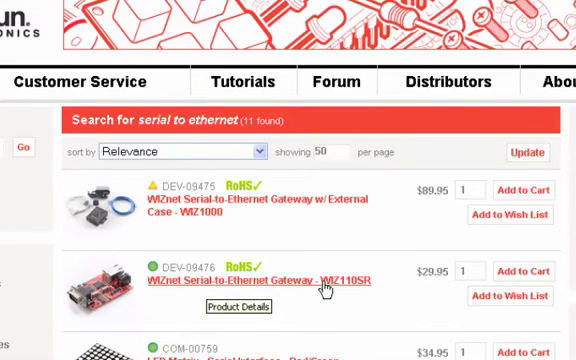
pyautogui.moveTo(348, 294)
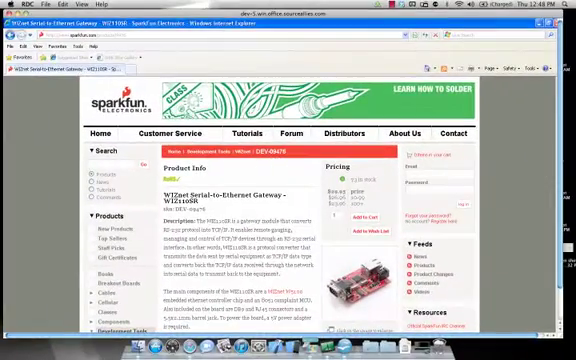
# - Download the Configuration Tool Program from the WIZ110SR page's Documents section
pyautogui.scroll(-3)
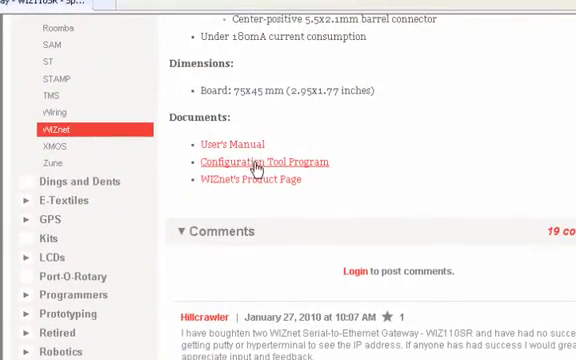
pyautogui.moveTo(284, 160)
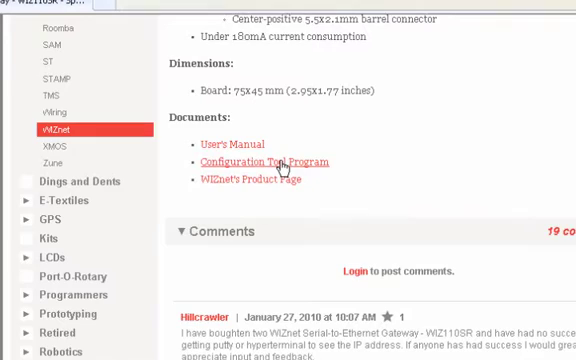
pyautogui.click(264, 160)
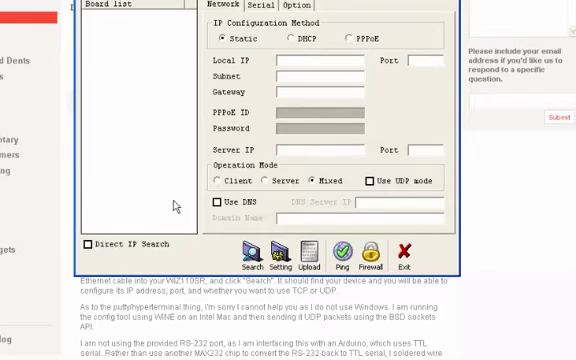
# - Search for WIZnet boards and dismiss the completion message, finding board 00:08:DC:16:14:32
pyautogui.scroll(-3)
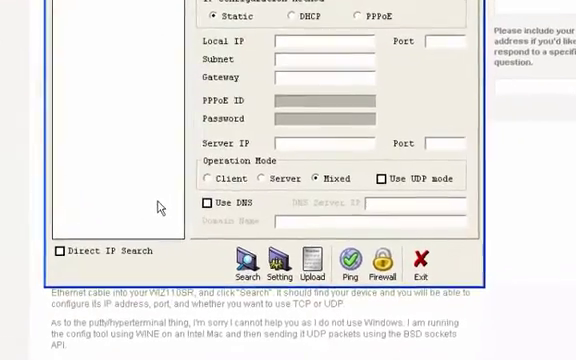
pyautogui.scroll(-3)
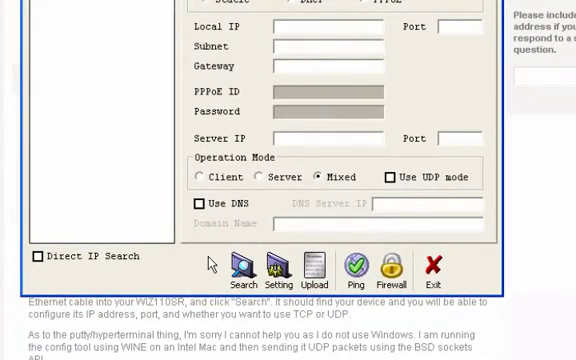
pyautogui.moveTo(236, 266)
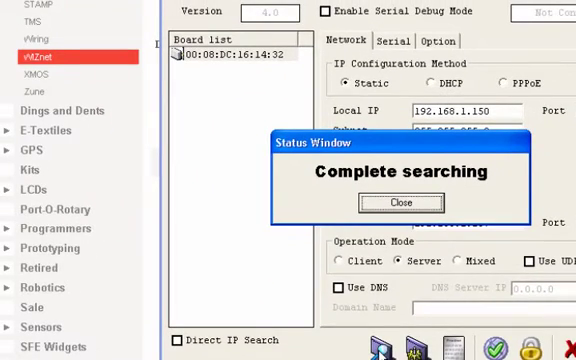
pyautogui.click(400, 202)
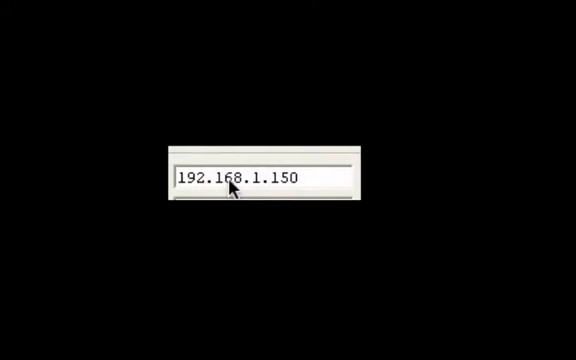
pyautogui.moveTo(268, 188)
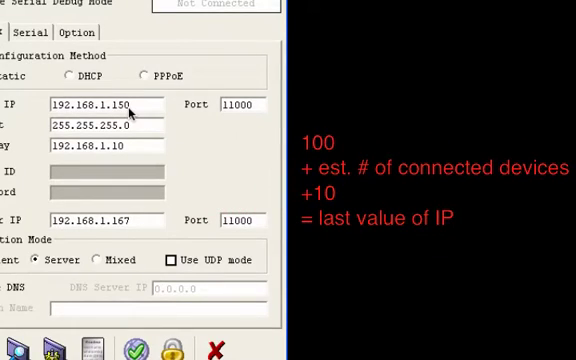
pyautogui.moveTo(132, 108)
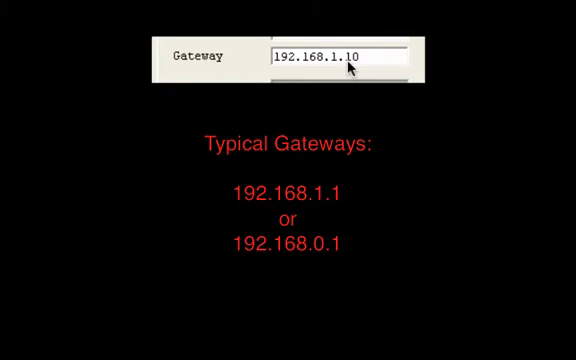
pyautogui.moveTo(256, 66)
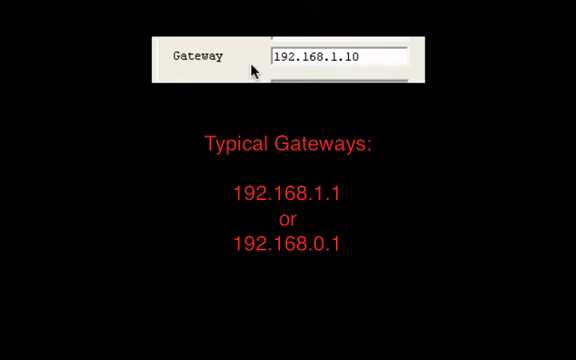
pyautogui.moveTo(290, 64)
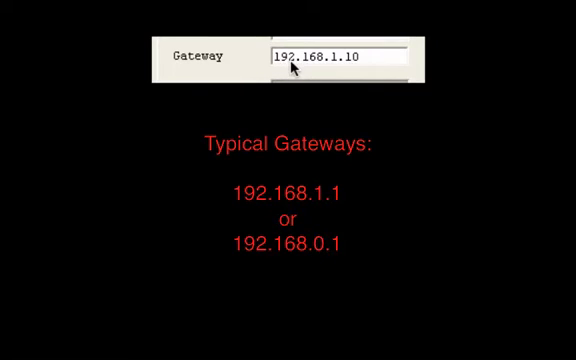
pyautogui.moveTo(324, 68)
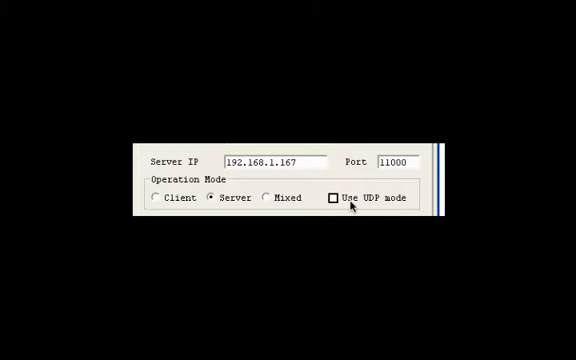
pyautogui.moveTo(390, 206)
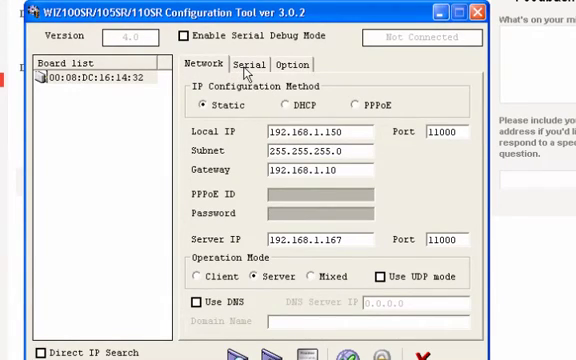
# - Show the board's serial settings: 19200 baud, 8 data bits, no parity, 1 stop bit, no flow
pyautogui.click(258, 64)
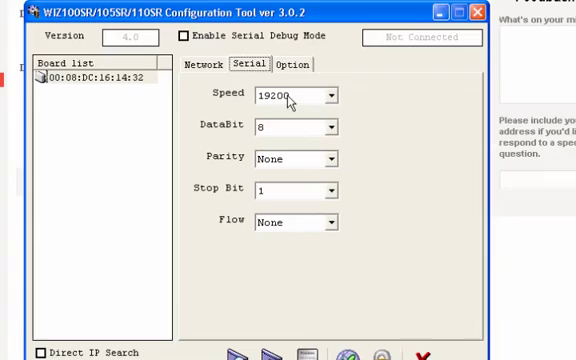
pyautogui.moveTo(200, 130)
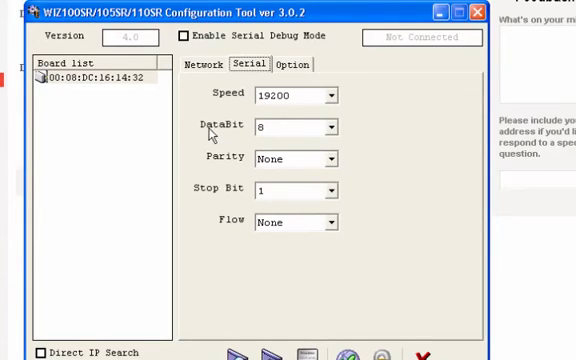
pyautogui.moveTo(268, 128)
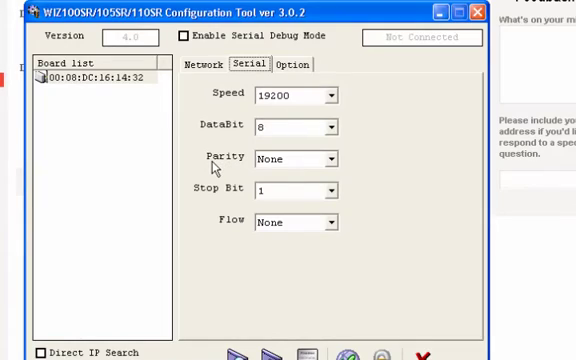
pyautogui.moveTo(278, 174)
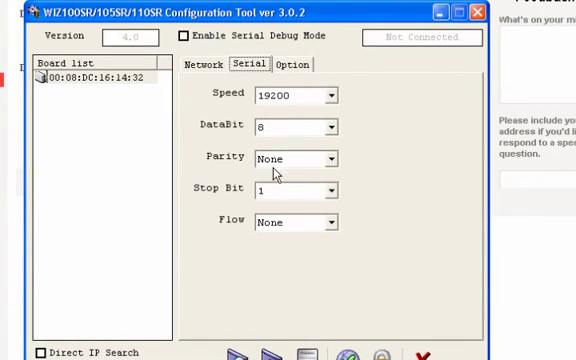
pyautogui.moveTo(238, 200)
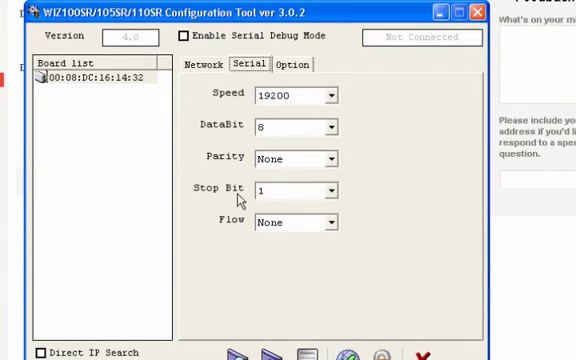
pyautogui.moveTo(224, 228)
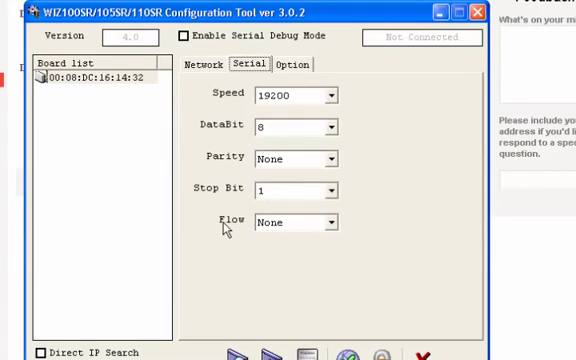
pyautogui.moveTo(268, 228)
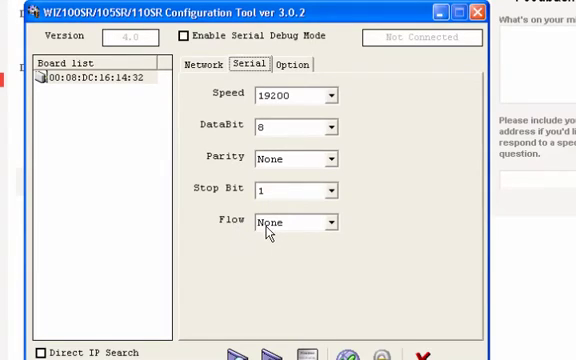